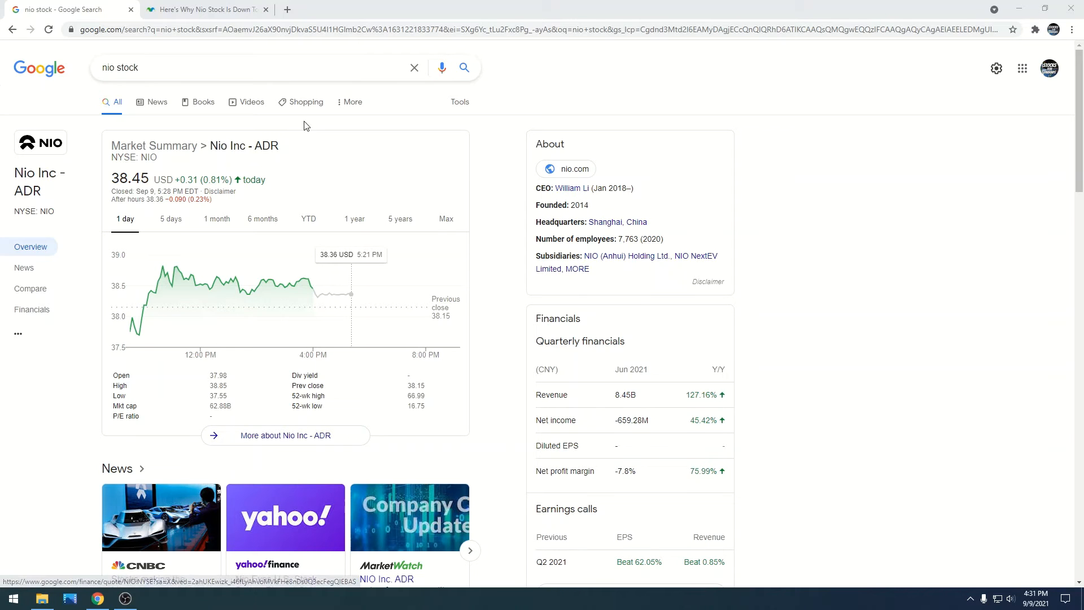
Step: Read the Motley Fool article 'Here's Why Nio Stock Is Down Today' through its What happened and So what sections
click(203, 9)
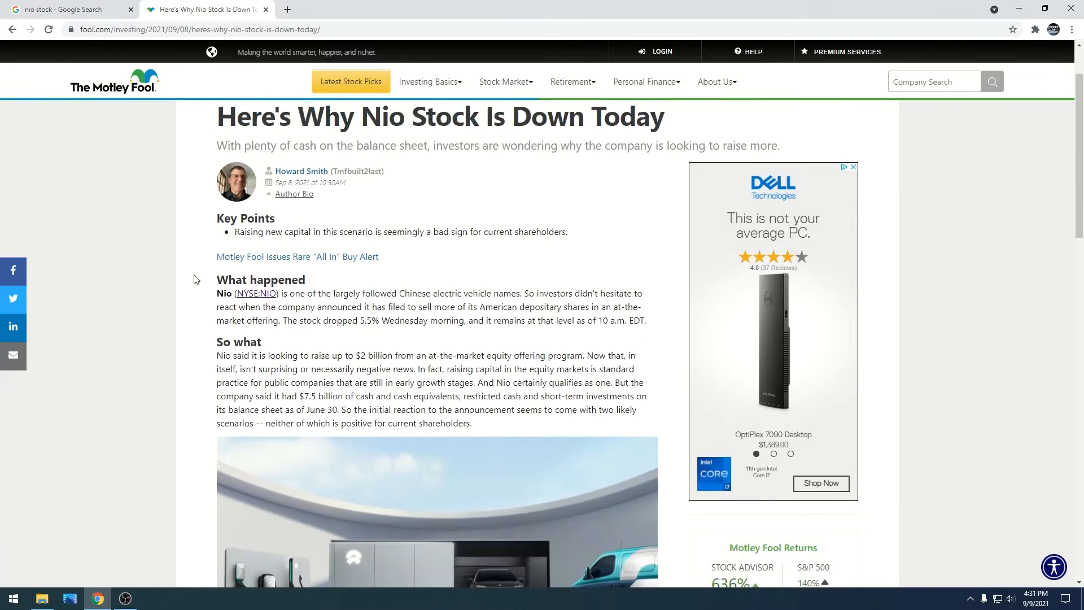
scroll(down, 3)
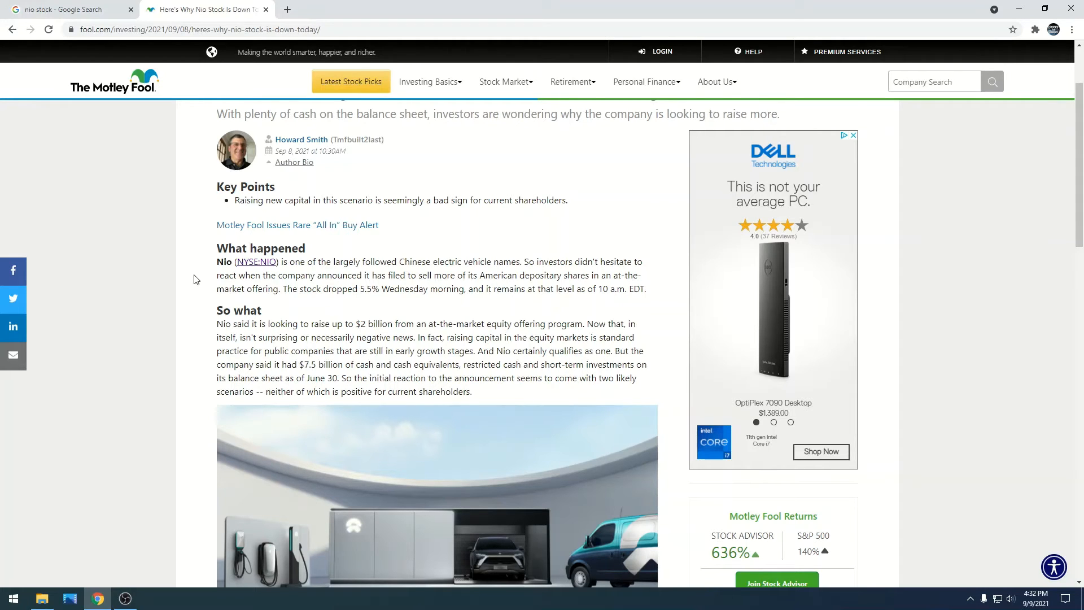
scroll(down, 3)
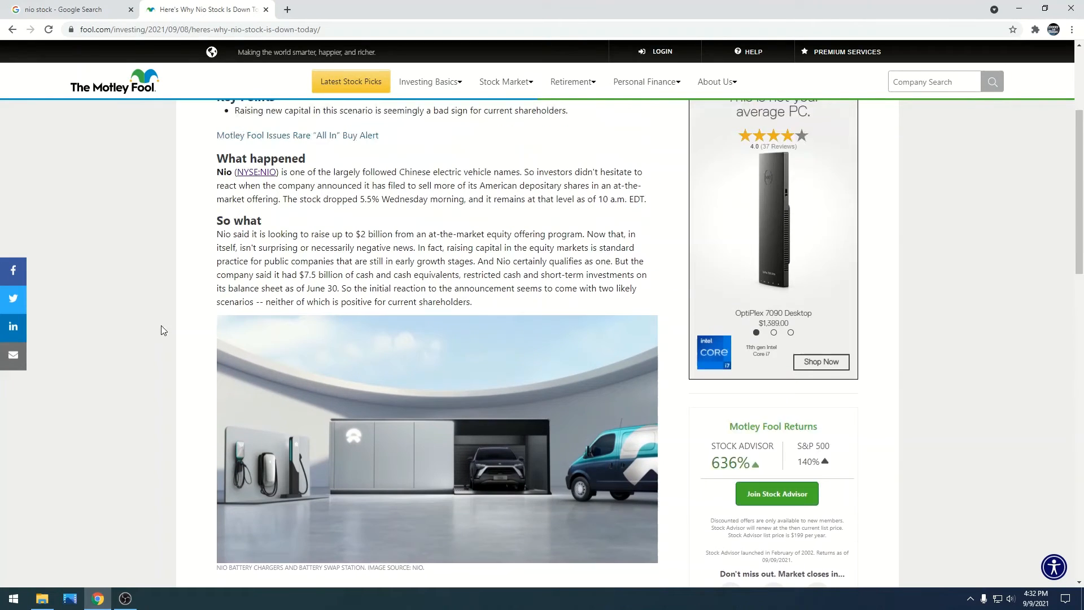
scroll(up, 3)
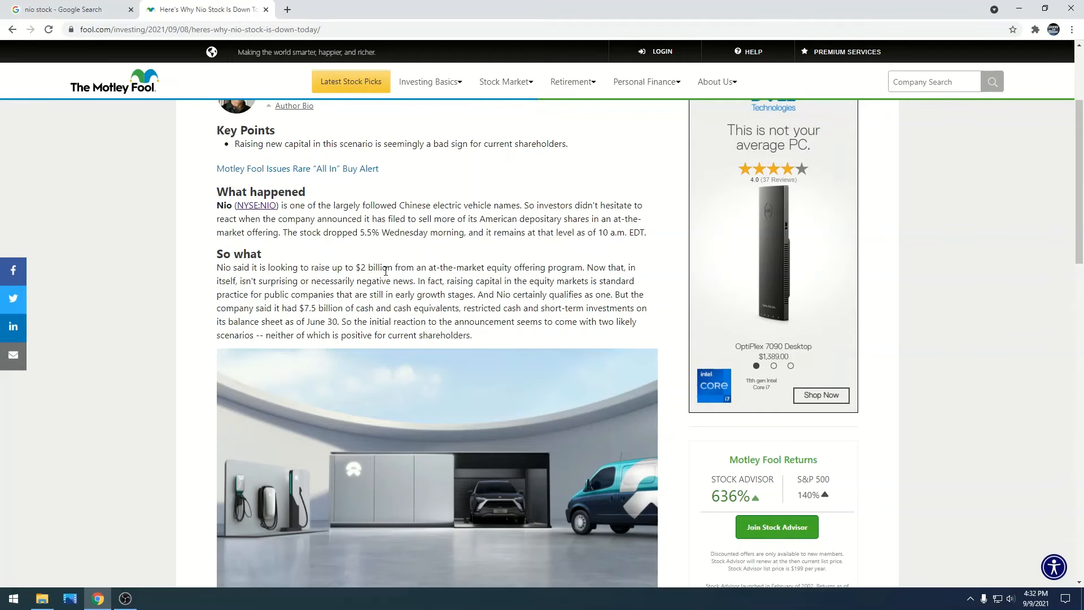
scroll(up, 3)
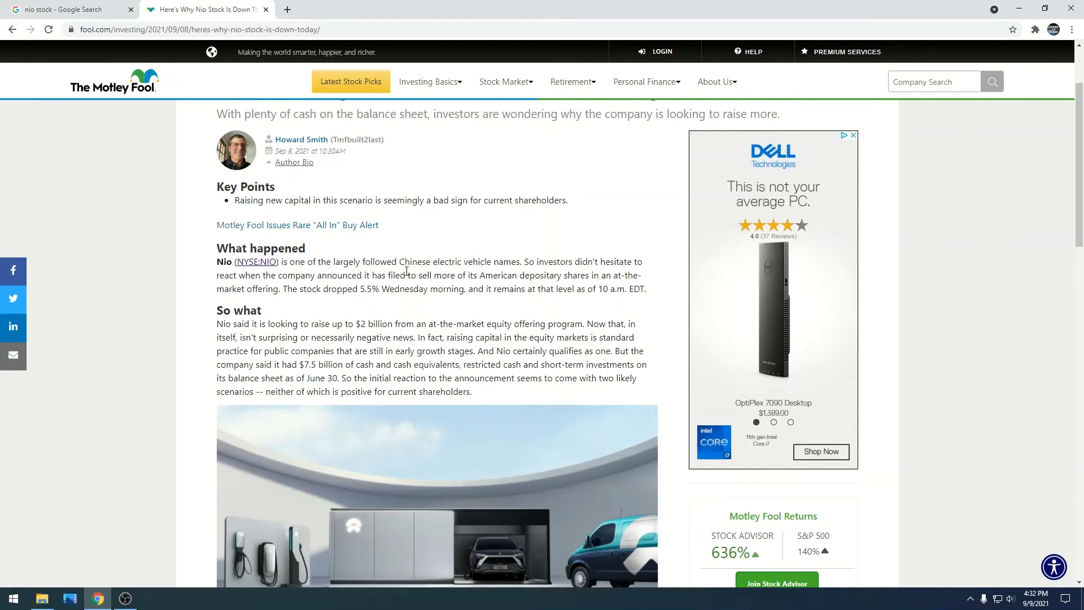